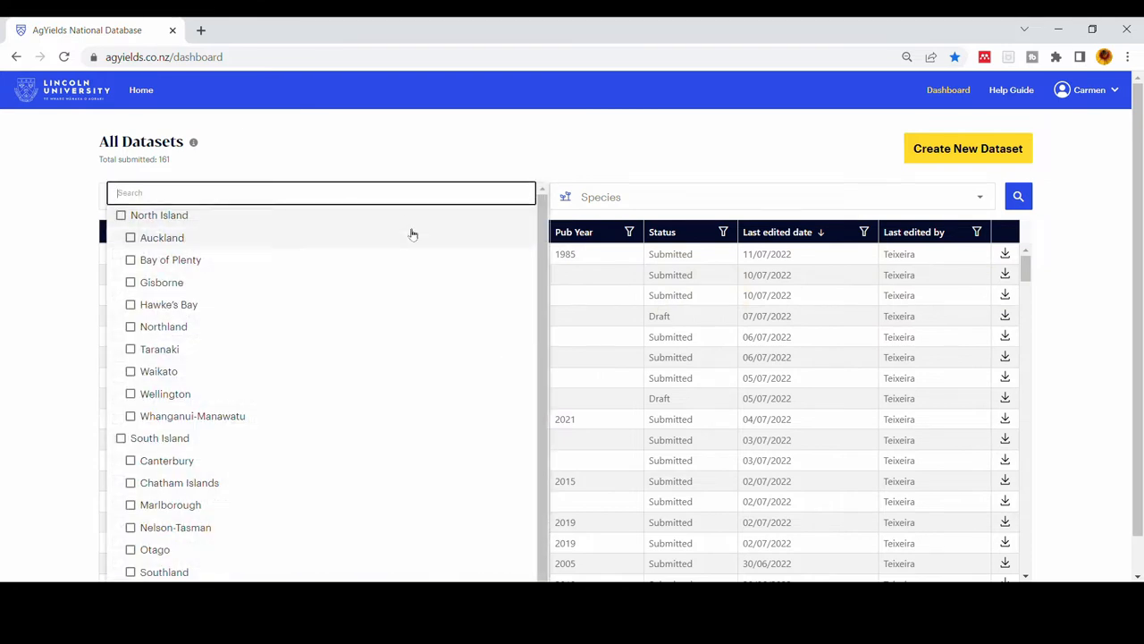
# Tick Bay of Plenty and Canterbury in the region filter.
pyautogui.click(130, 259)
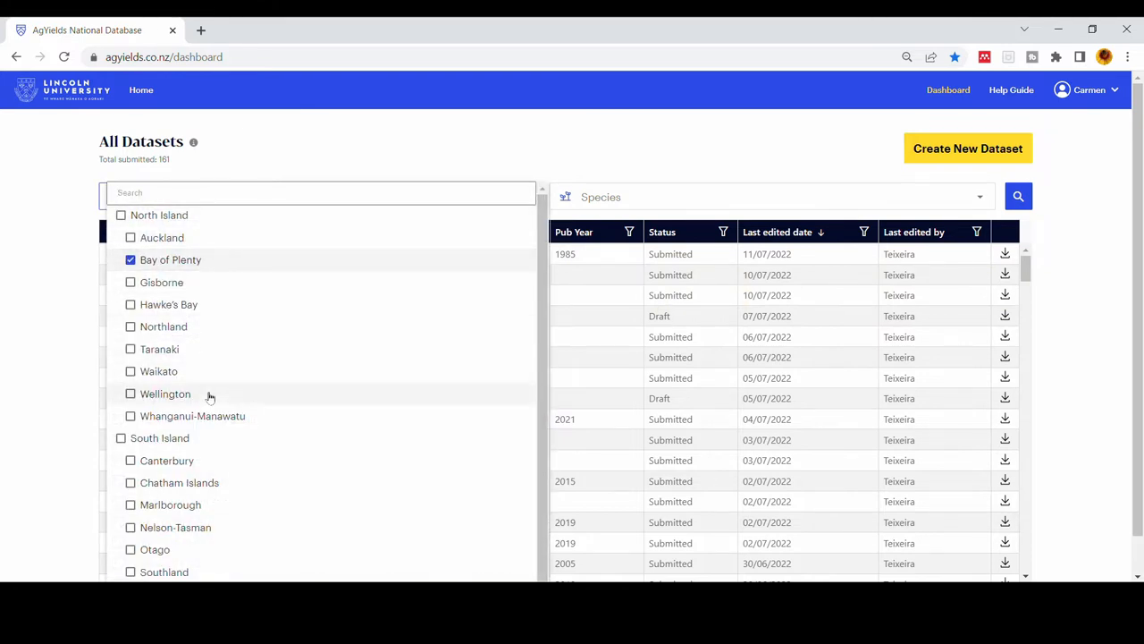
pyautogui.click(131, 454)
pyautogui.write('Red')
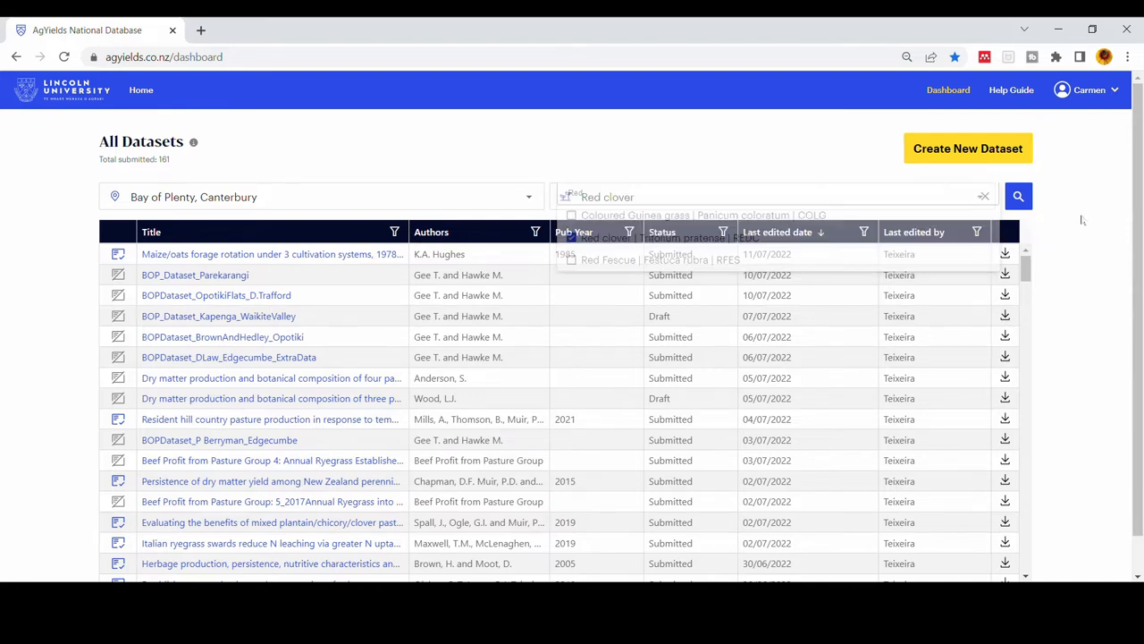
# Search for Red clover and download the matching datasets as CSV files.
pyautogui.click(1019, 196)
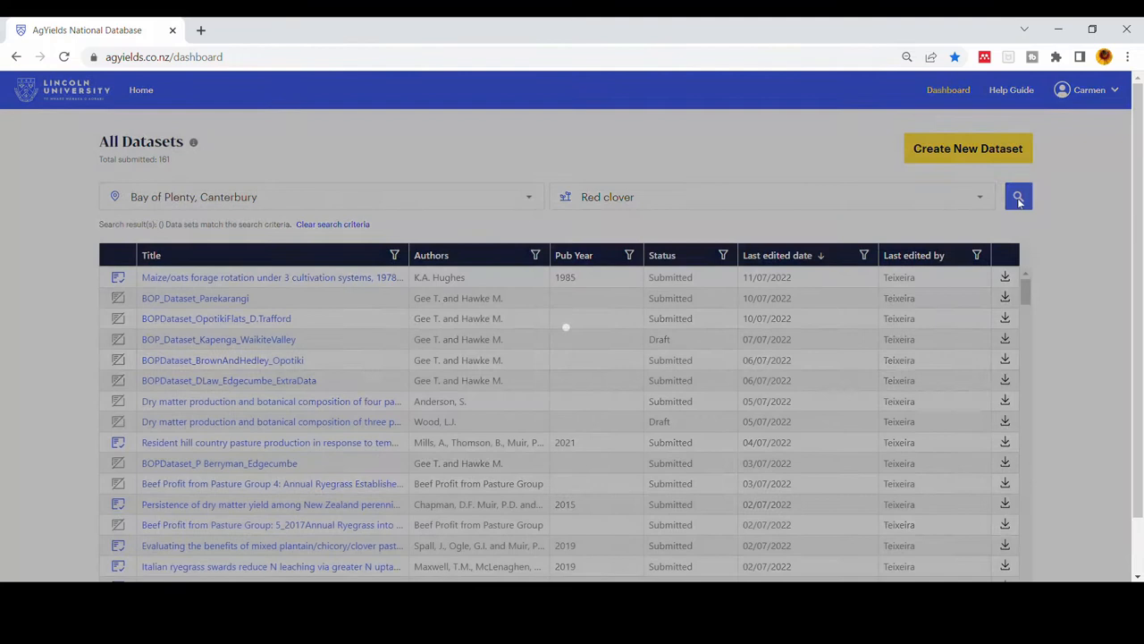
pyautogui.click(1019, 196)
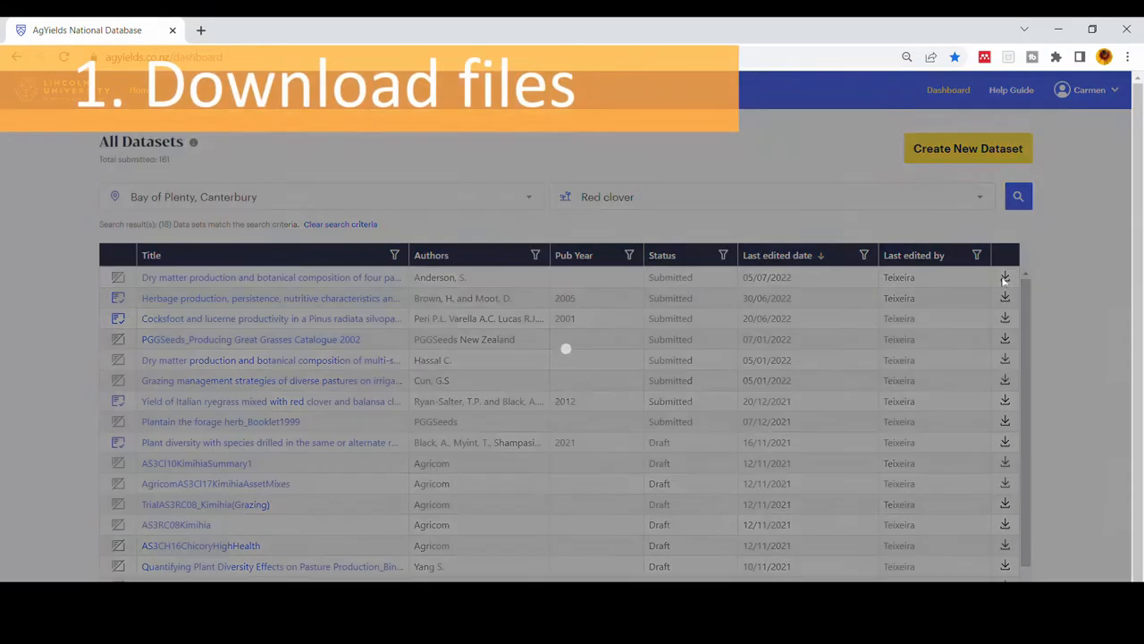
pyautogui.click(1005, 277)
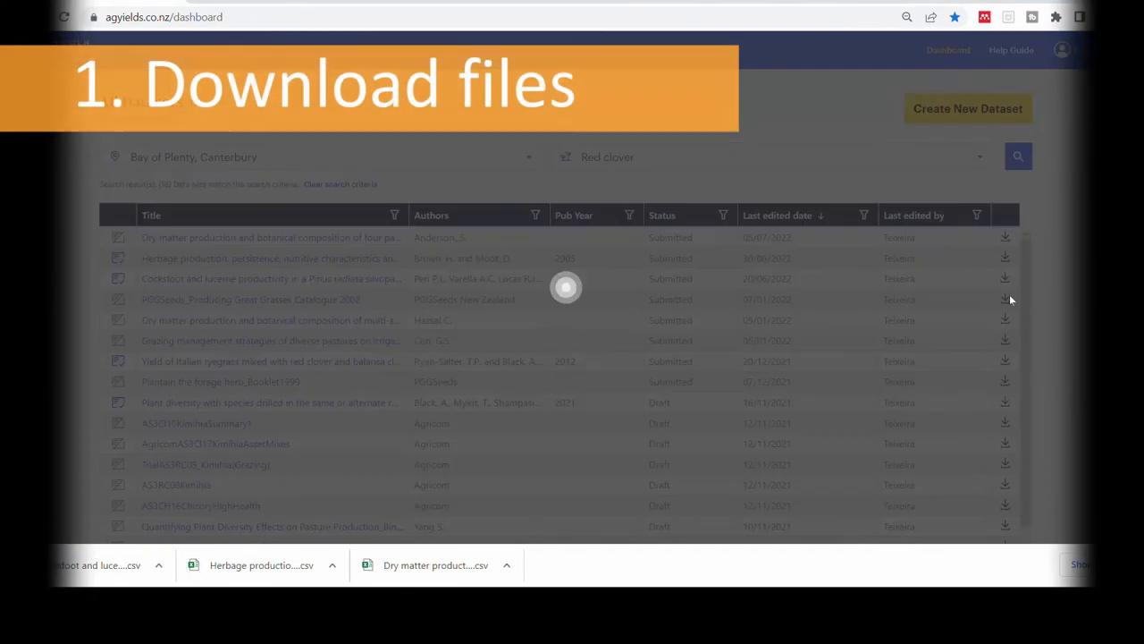
pyautogui.click(1005, 299)
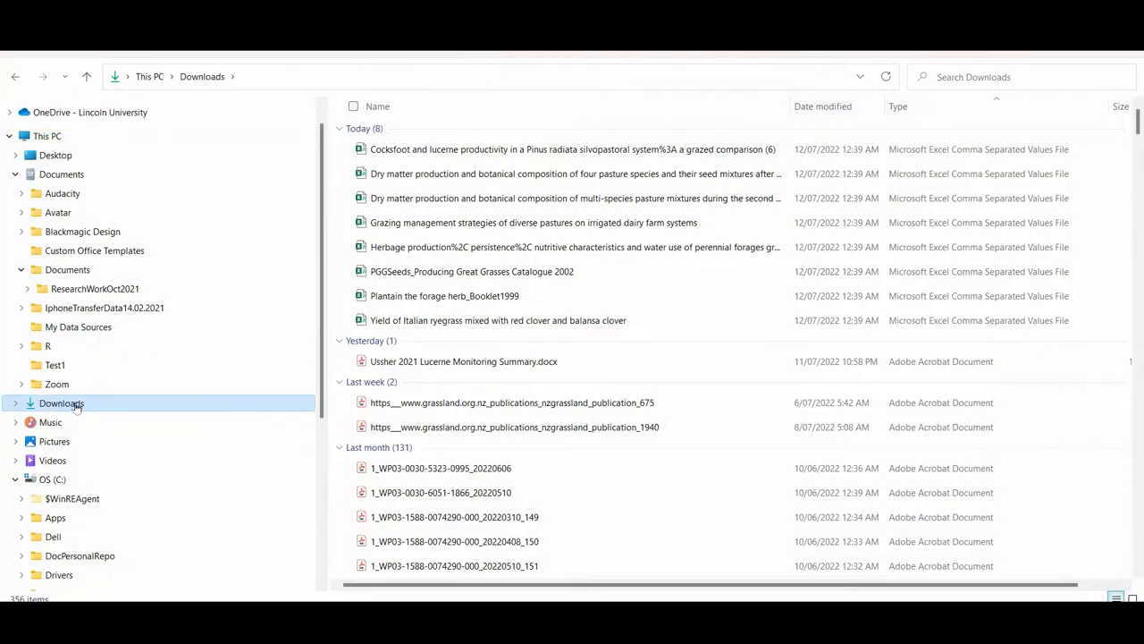
pyautogui.moveTo(402, 203)
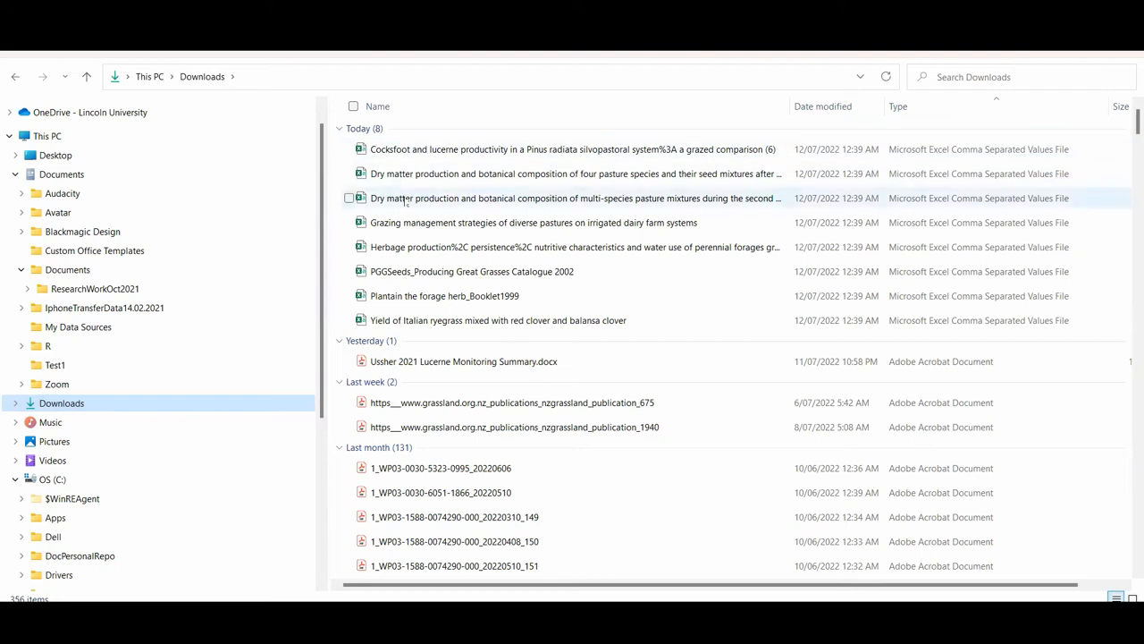
pyautogui.moveTo(388, 234)
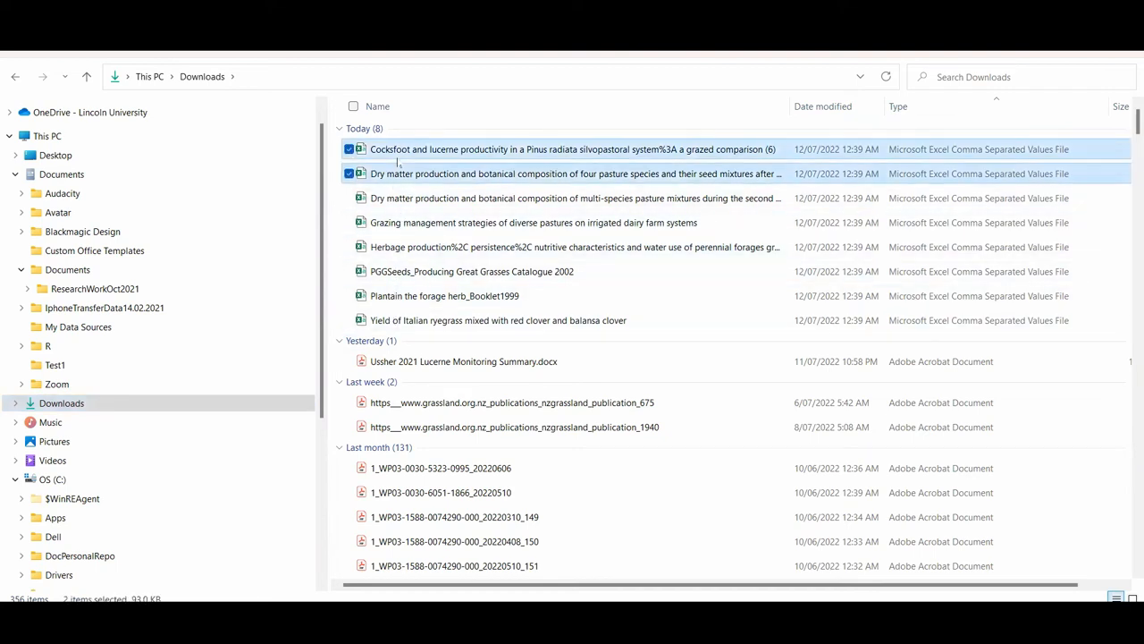
# Select all of today's CSV files in Downloads, copy them and go to Documents.
pyautogui.click(457, 296)
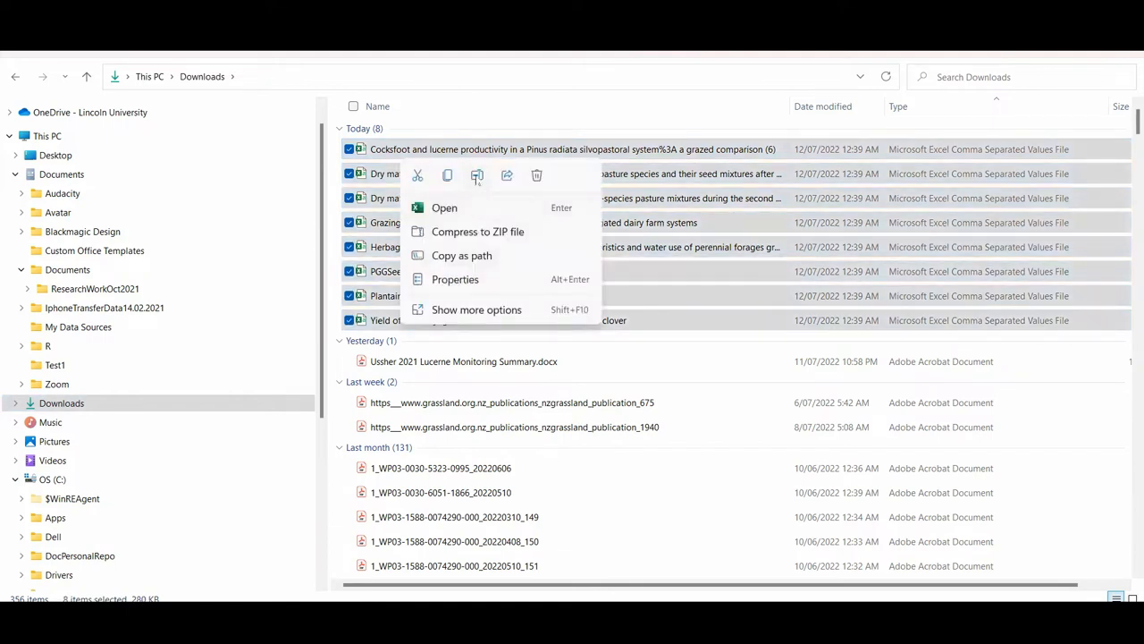
pyautogui.click(476, 175)
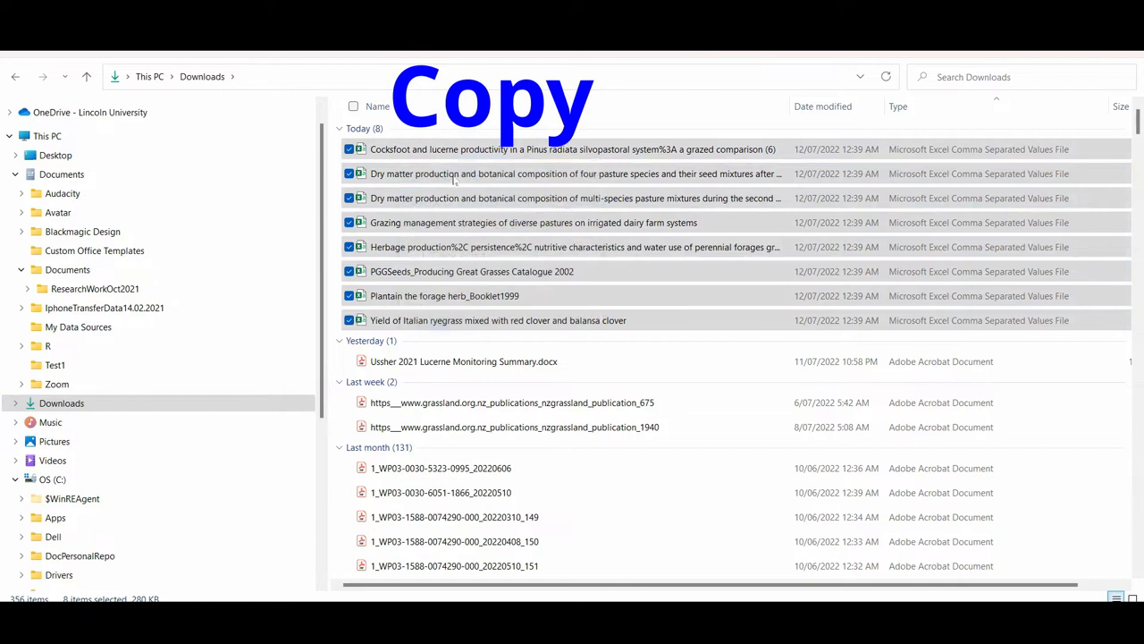
pyautogui.press('Ctrl+C')
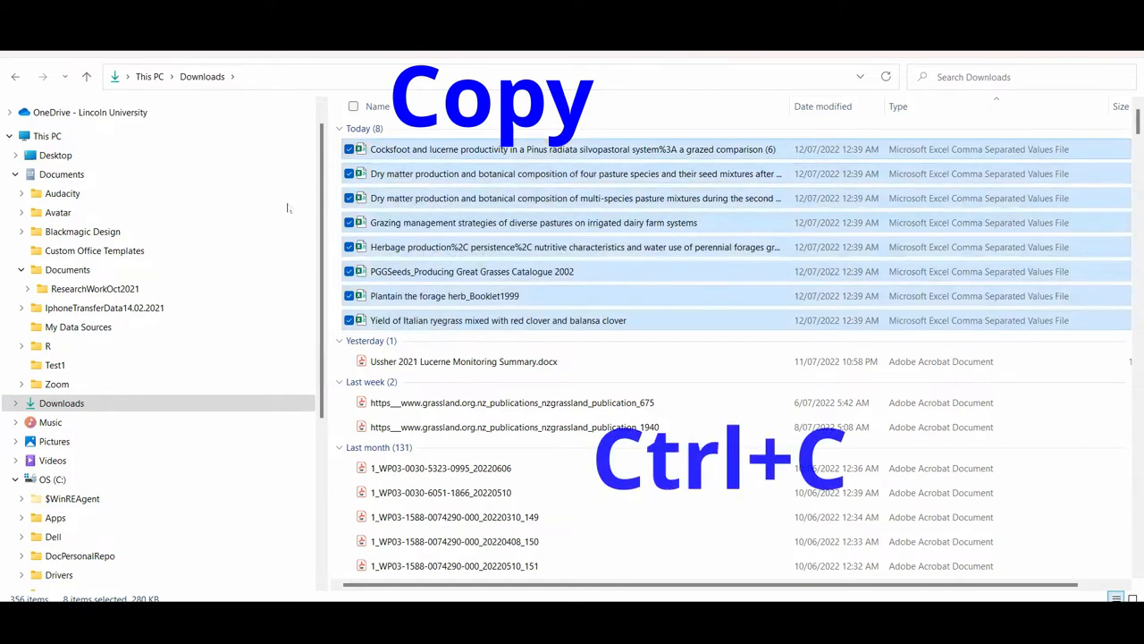
pyautogui.press('ctrl+c')
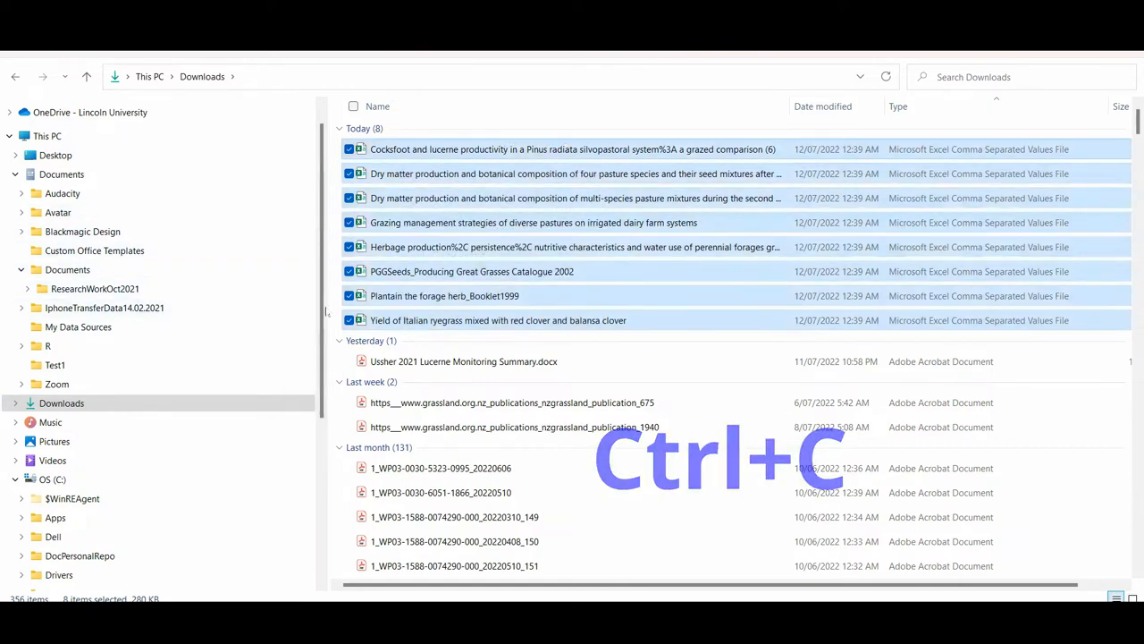
pyautogui.press('ctrl+c')
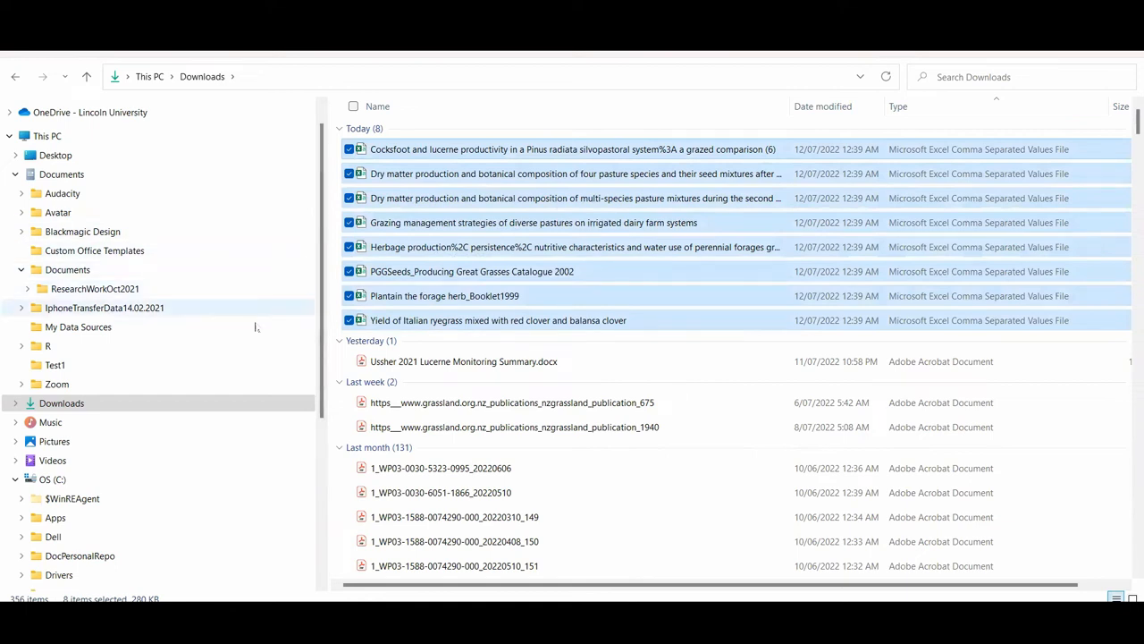
pyautogui.click(61, 173)
pyautogui.write('M')
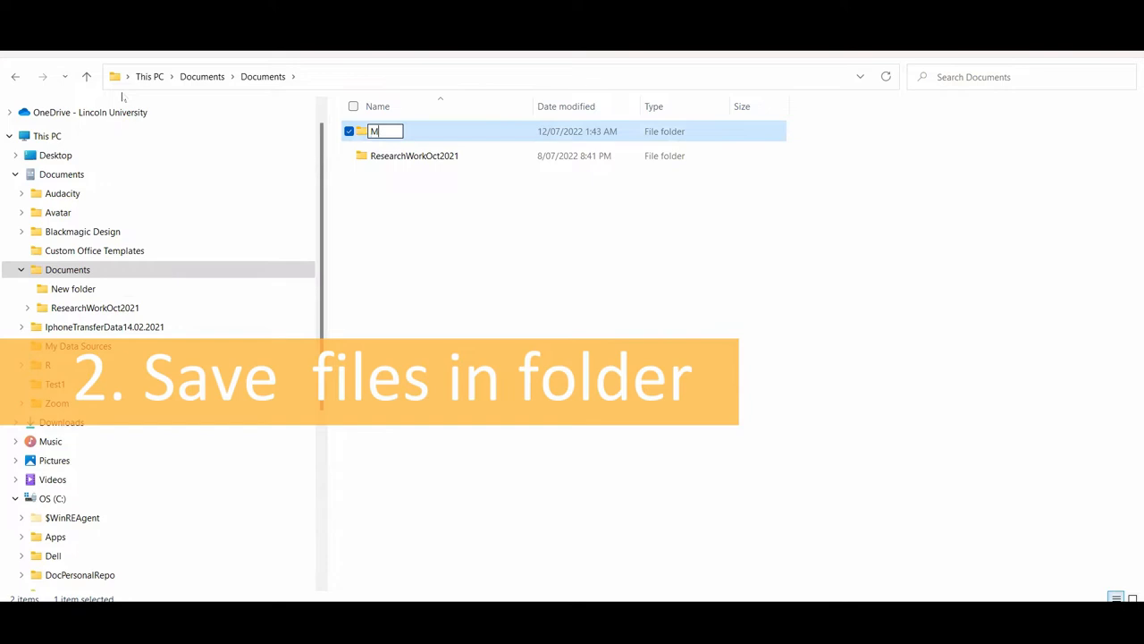
# Name the new folder 'Merge' and paste the eight CSV files into it.
pyautogui.write('erge')
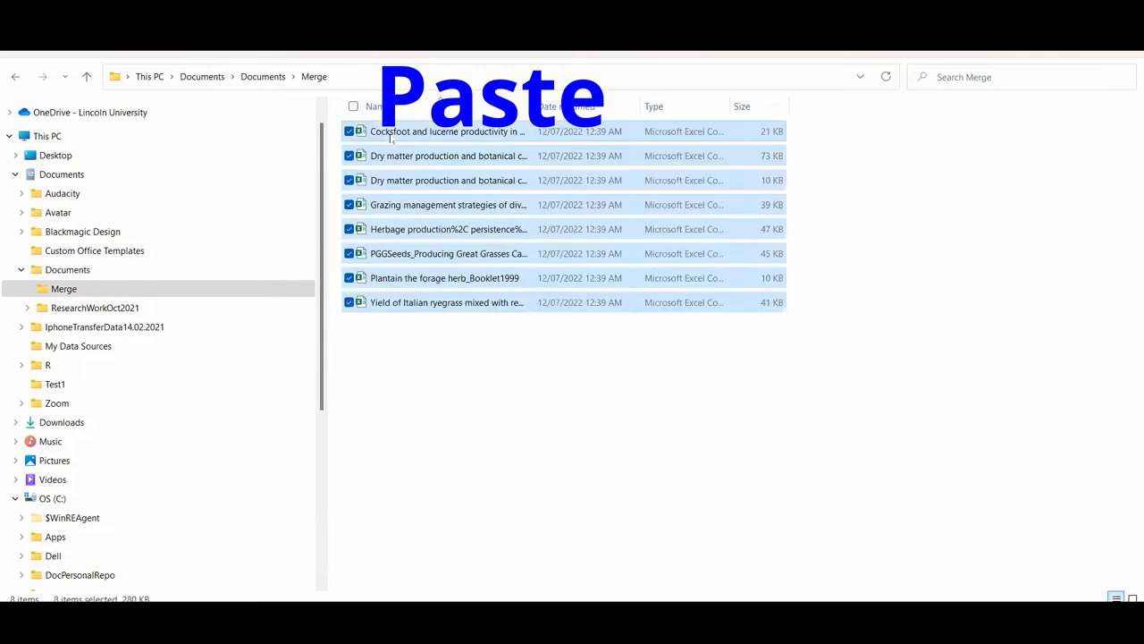
pyautogui.moveTo(415, 354)
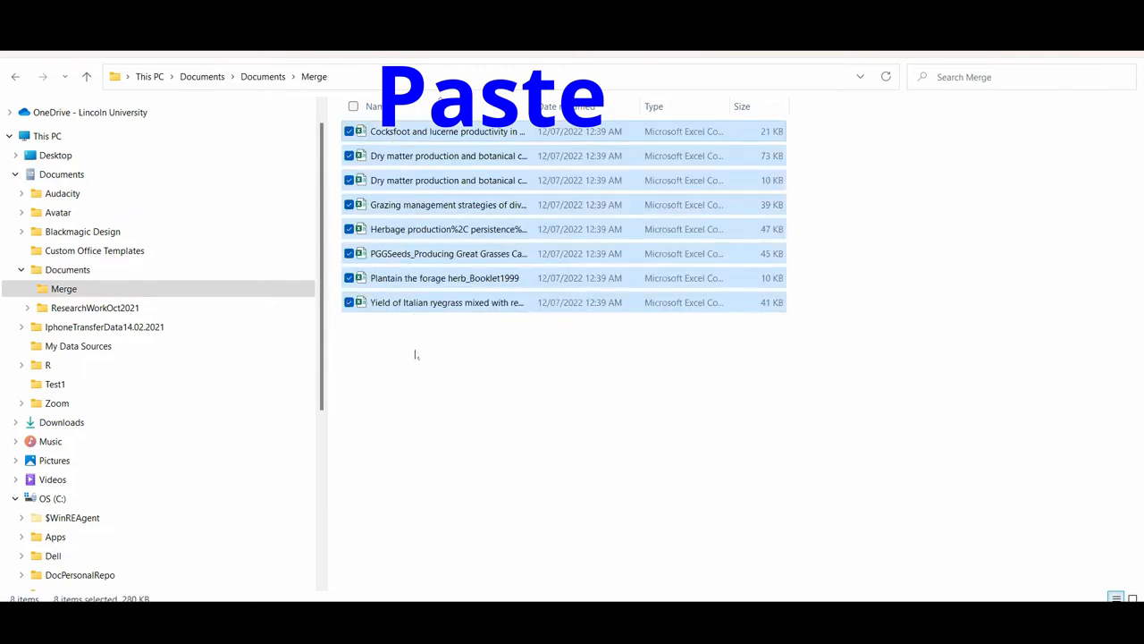
pyautogui.press('ctrl+v')
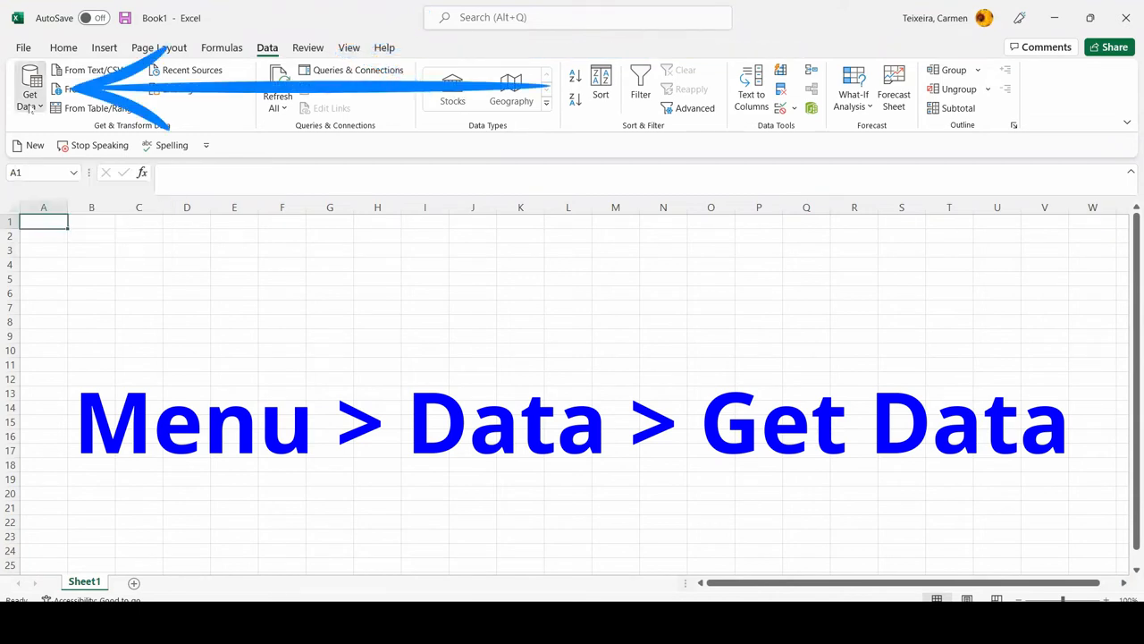
# Start Get Data > From Folder and browse to the Documents library.
pyautogui.click(29, 79)
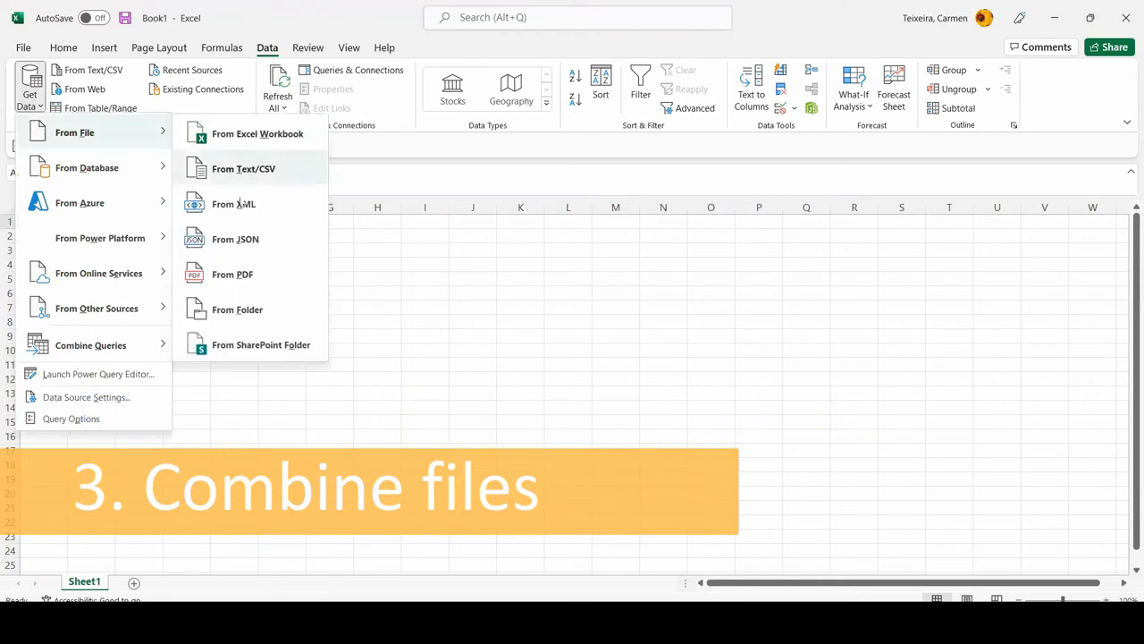
pyautogui.moveTo(240, 288)
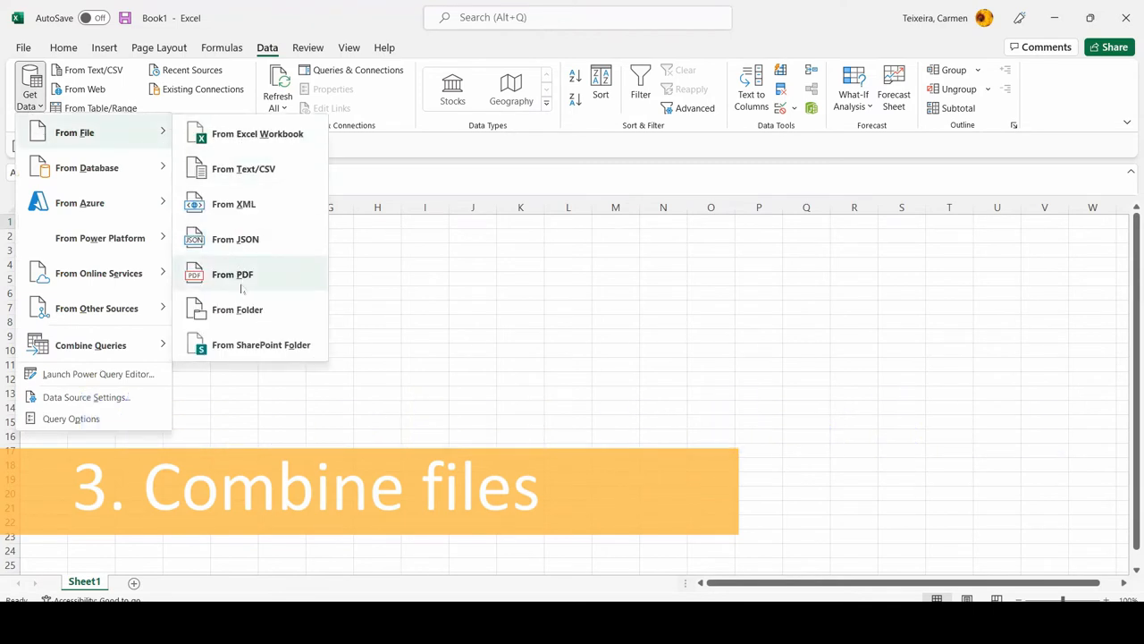
pyautogui.click(238, 308)
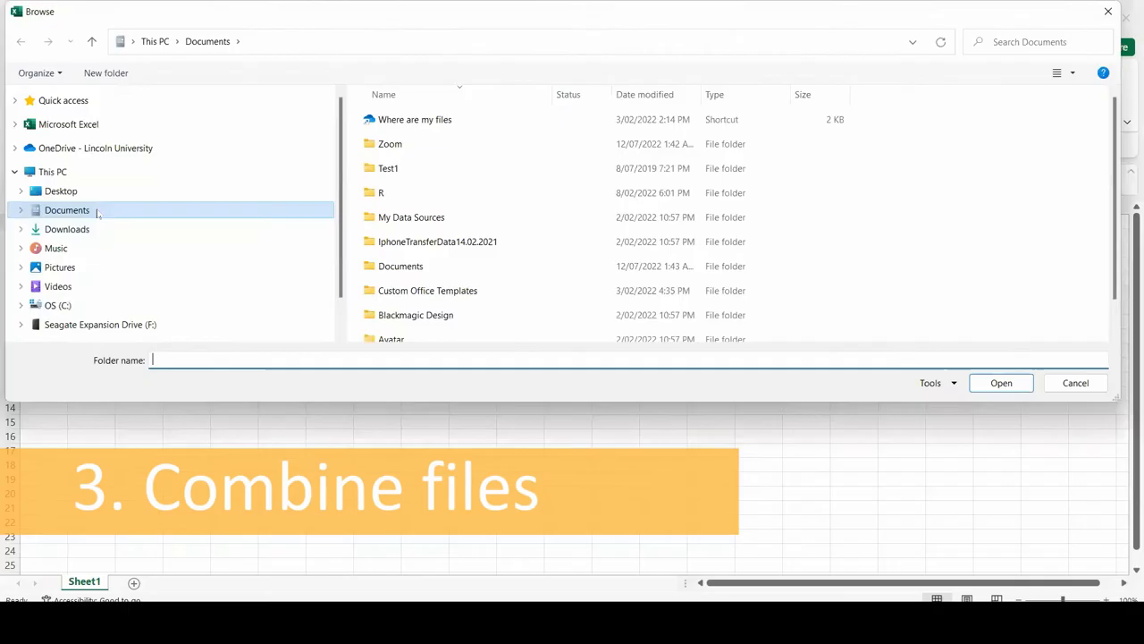
# Pick Documents\Documents\Merge as the folder to import from.
pyautogui.click(400, 265)
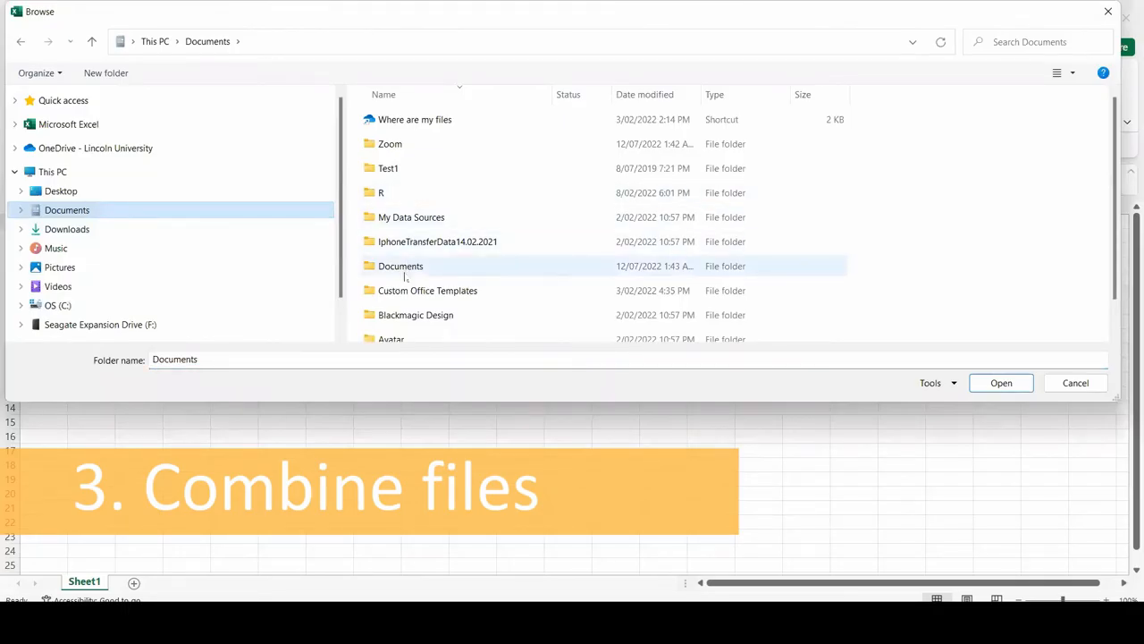
pyautogui.click(403, 264)
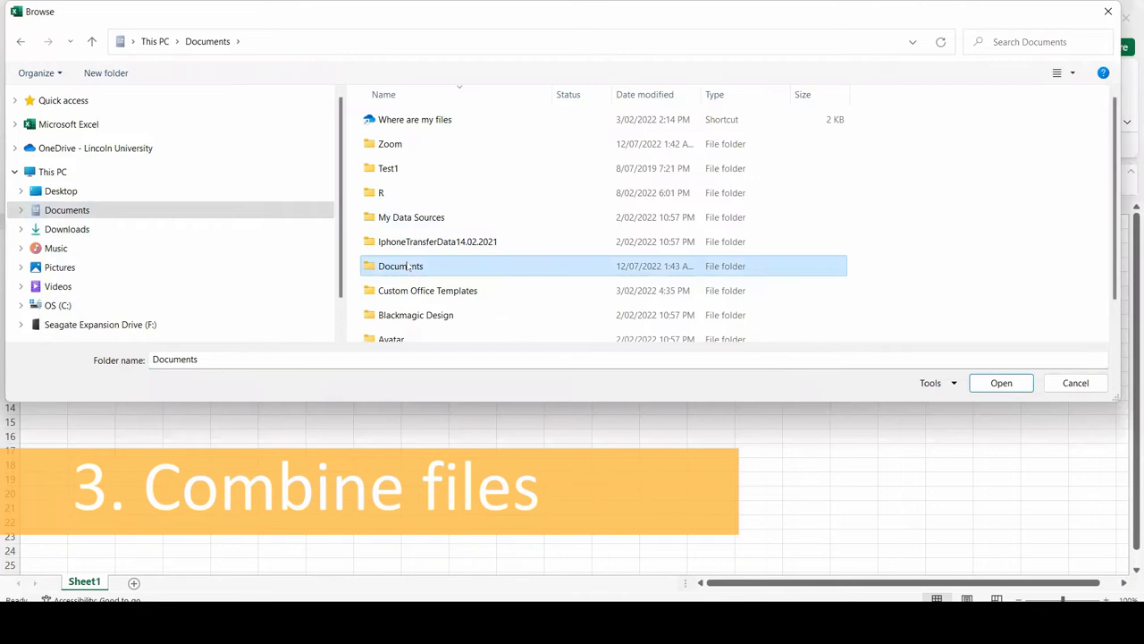
pyautogui.doubleClick(397, 264)
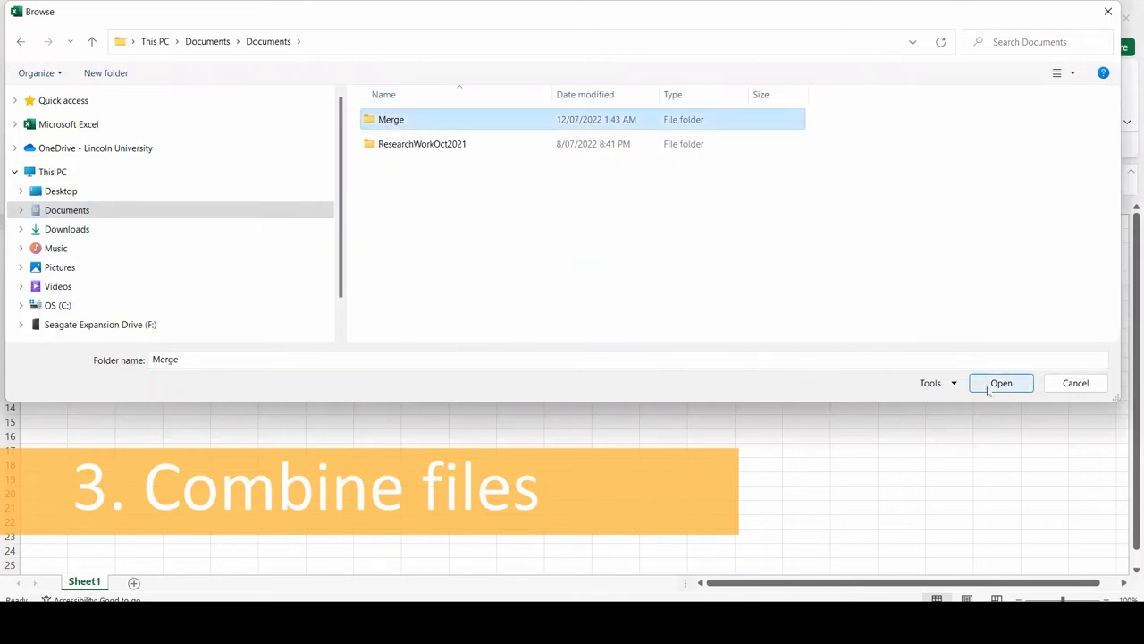
pyautogui.click(1001, 383)
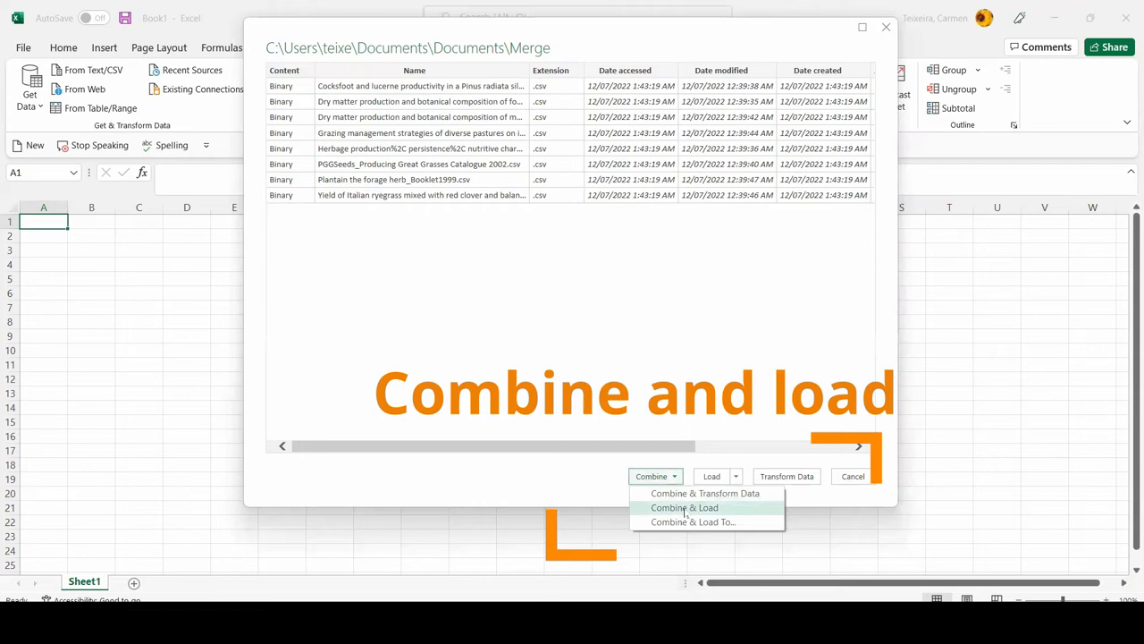
# Combine & Load the eight CSV files with the default sample file settings.
pyautogui.click(683, 508)
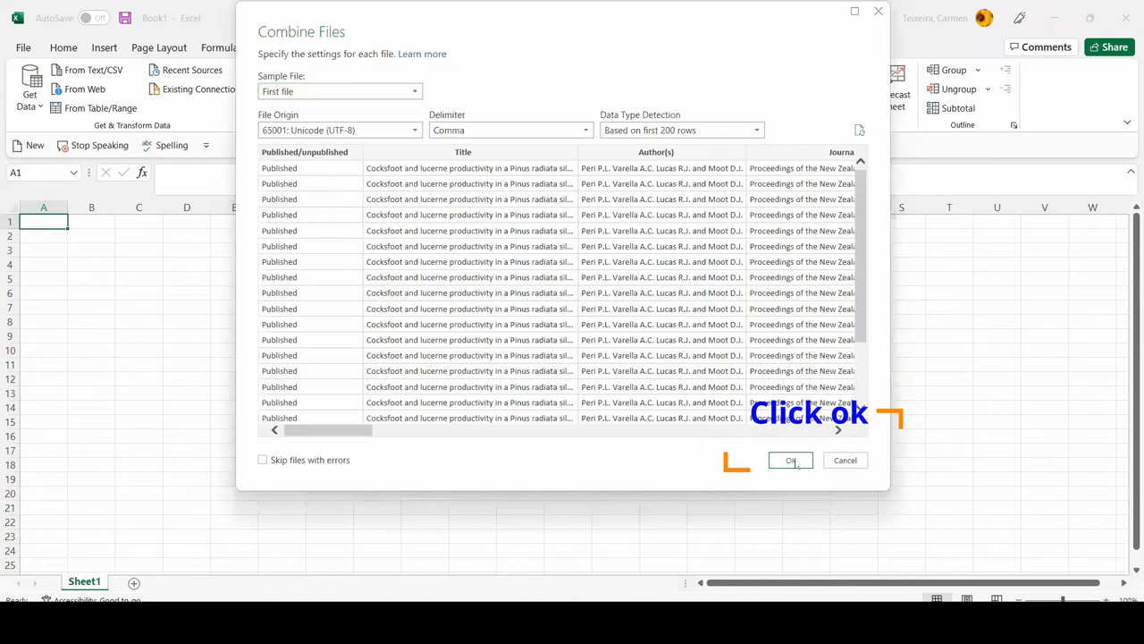
pyautogui.click(790, 459)
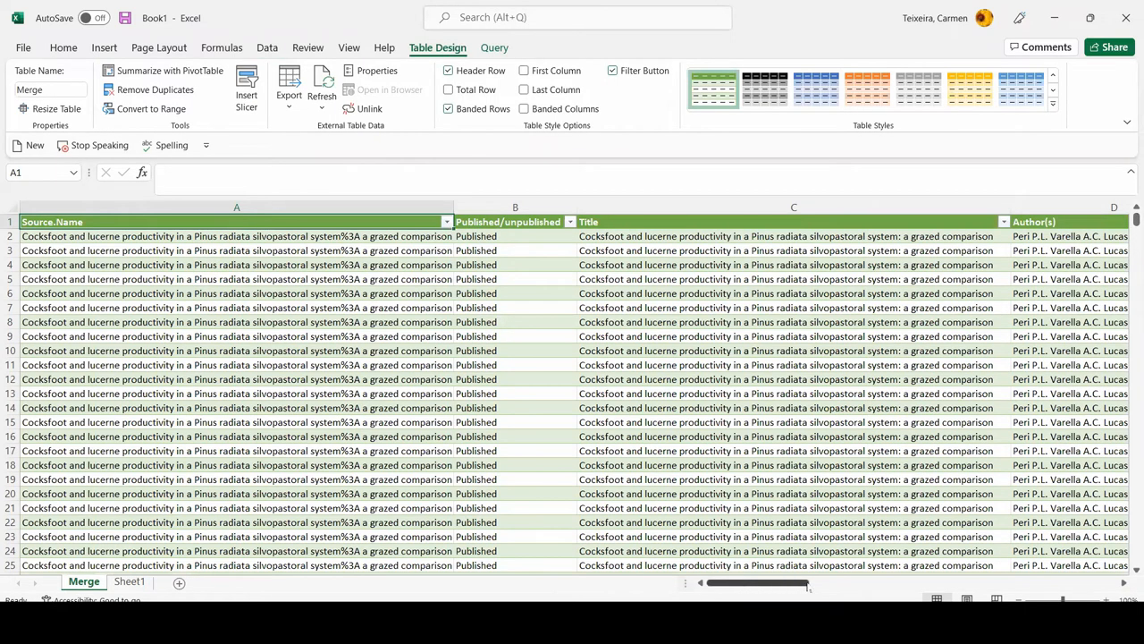
# Scroll through the Merge table's rows and columns, then go to the File menu.
pyautogui.hscroll(3)
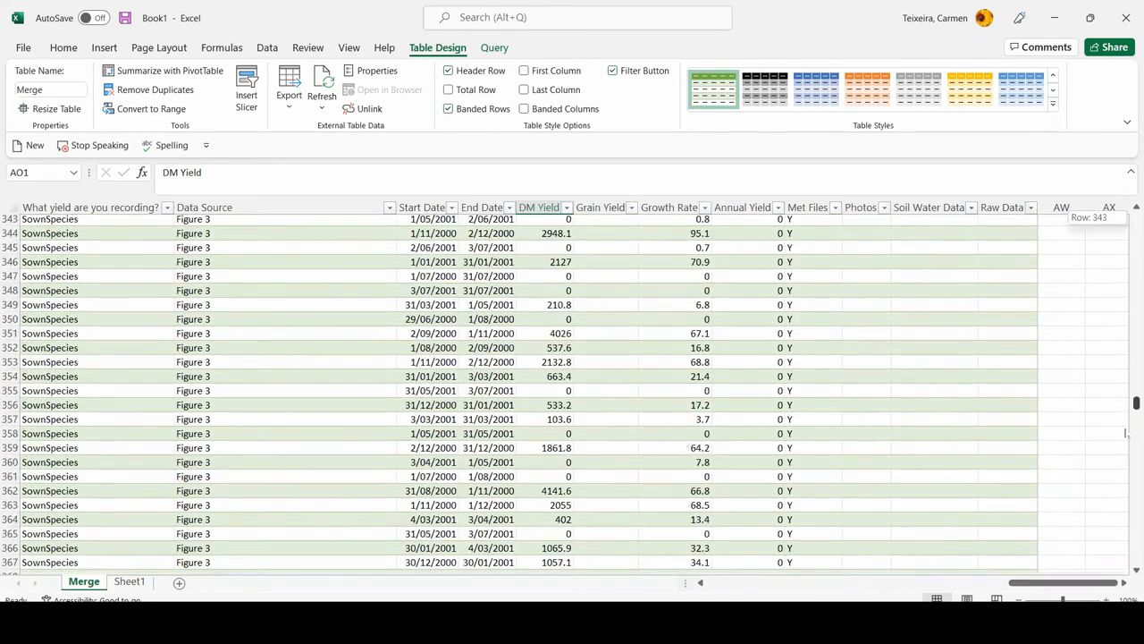
pyautogui.scroll(-3)
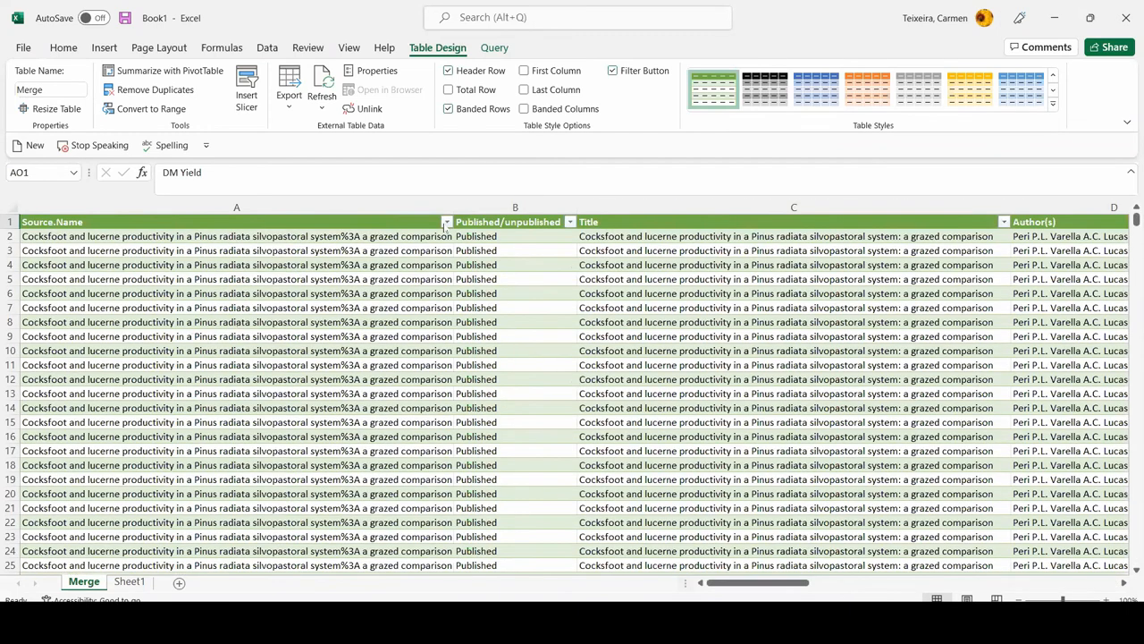
pyautogui.moveTo(420, 415)
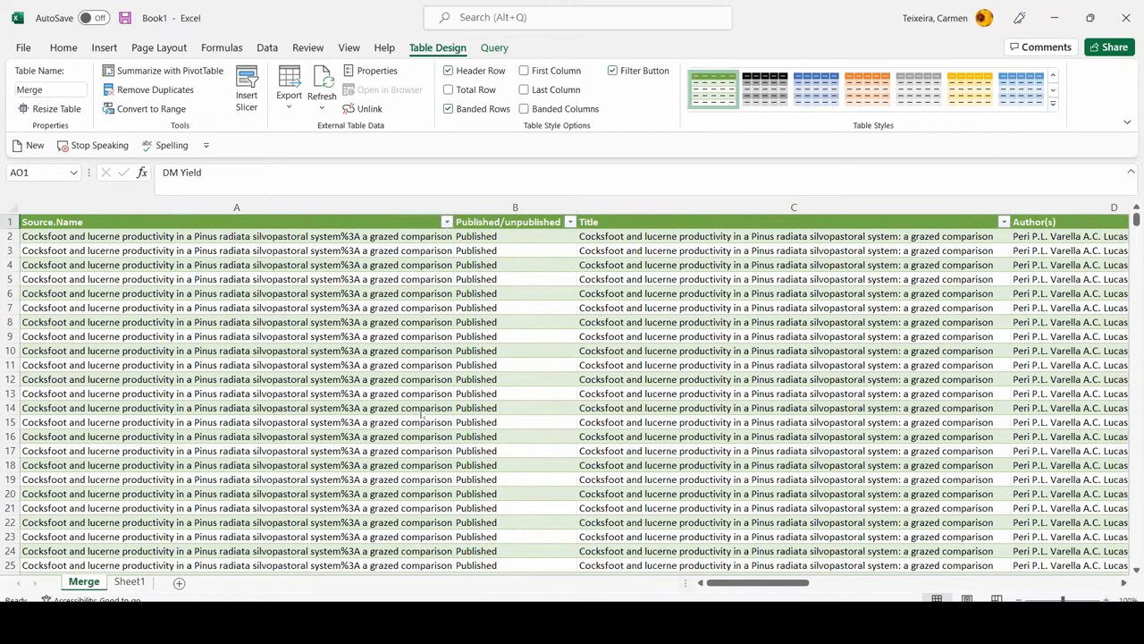
pyautogui.click(438, 222)
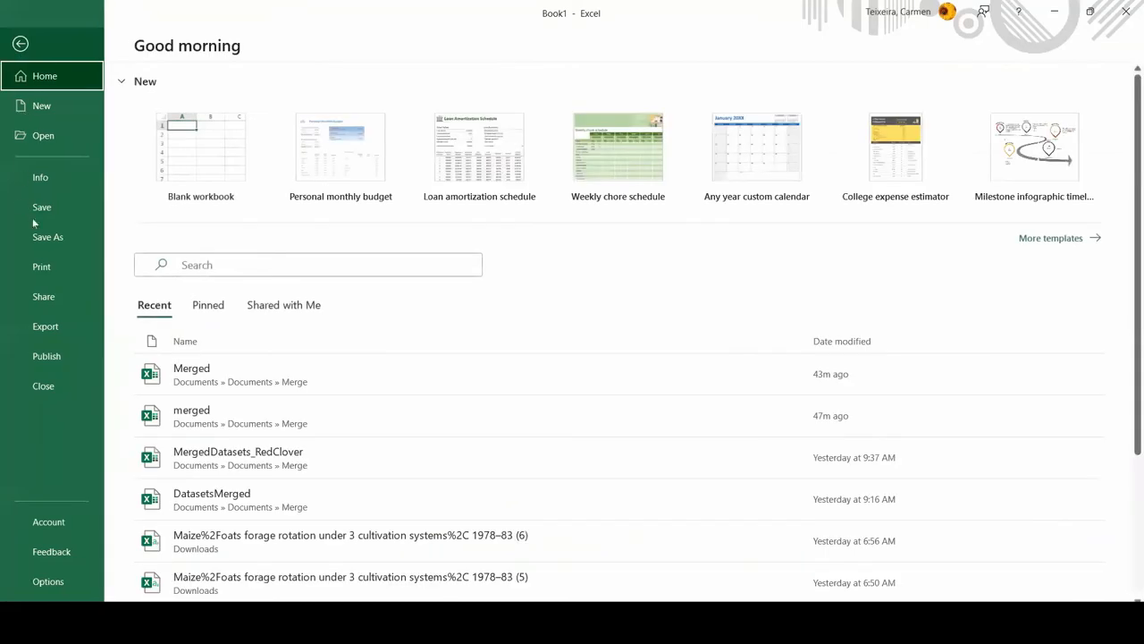
# In Save As, create a new folder named 'Merged' inside Documents\Documents.
pyautogui.click(47, 236)
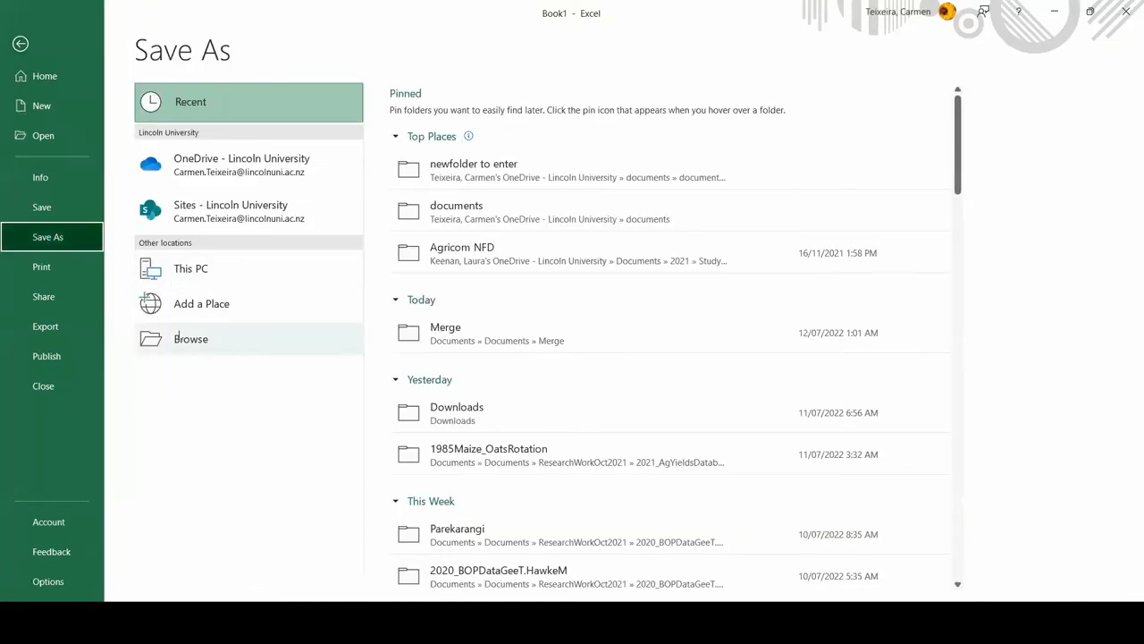
pyautogui.click(190, 338)
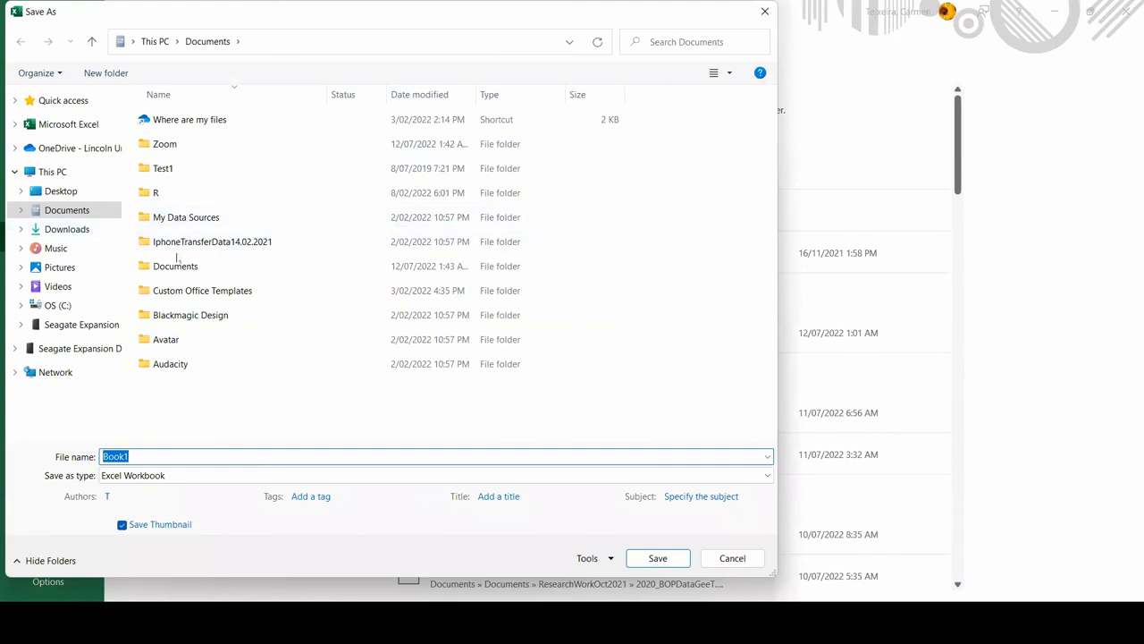
pyautogui.doubleClick(175, 265)
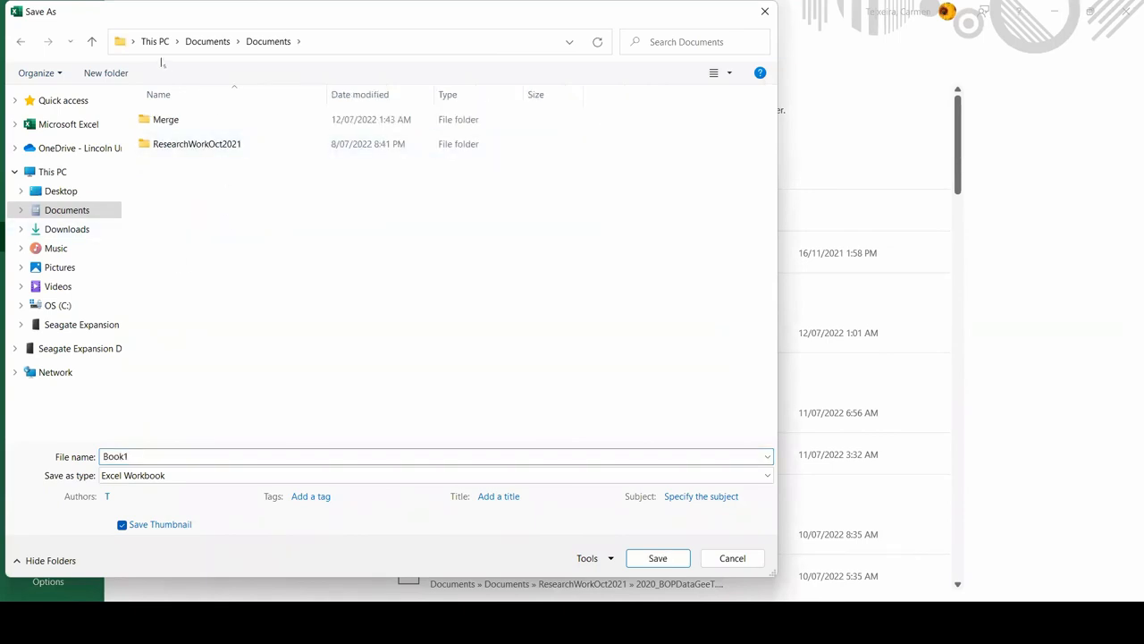
pyautogui.click(104, 73)
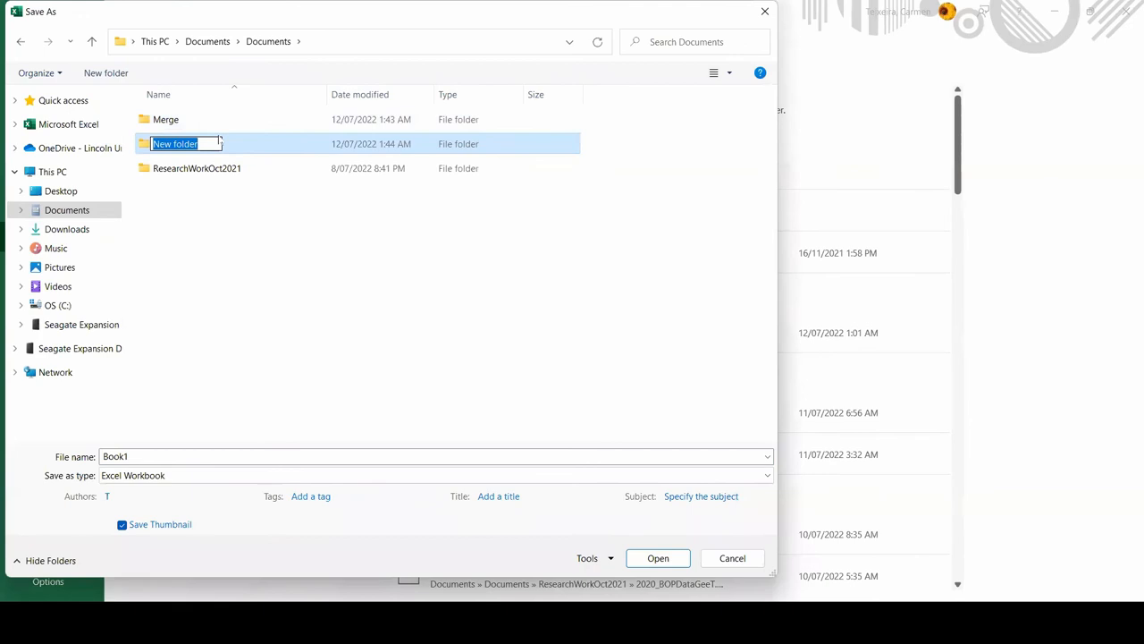
pyautogui.write('Merge')
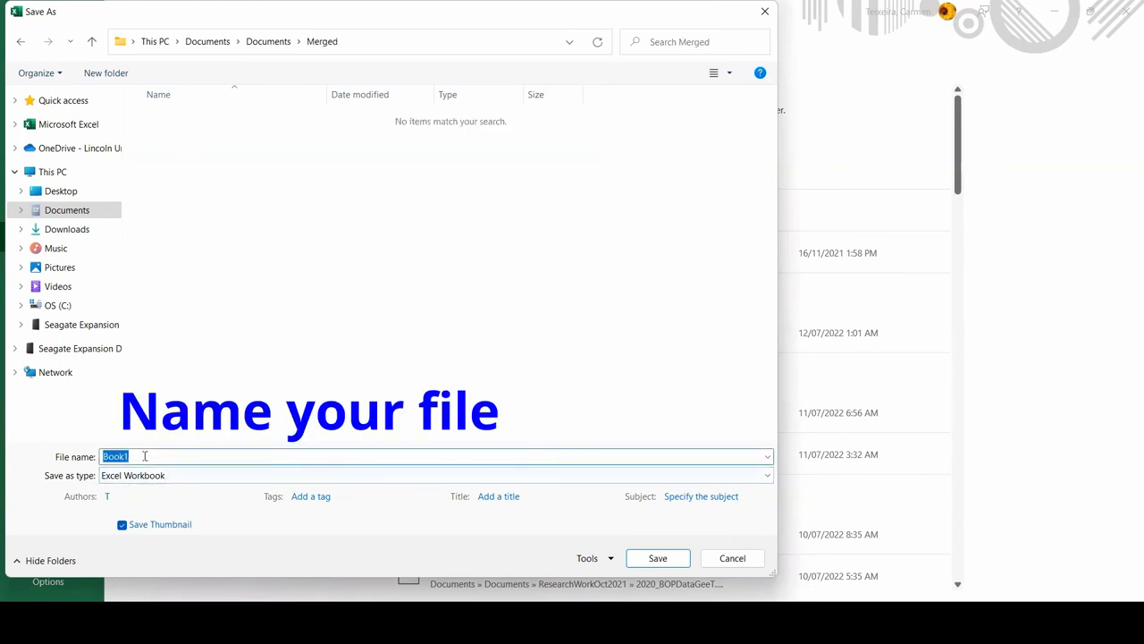
# Save the workbook there as 'Merged' in Excel Workbook format.
pyautogui.write('Merged')
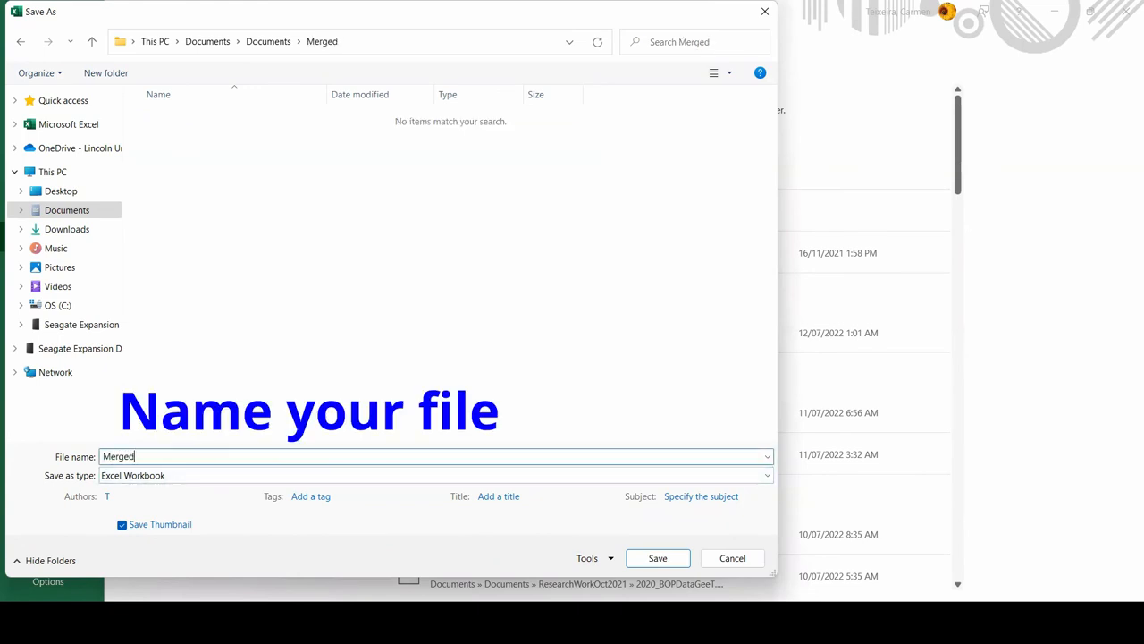
pyautogui.click(763, 475)
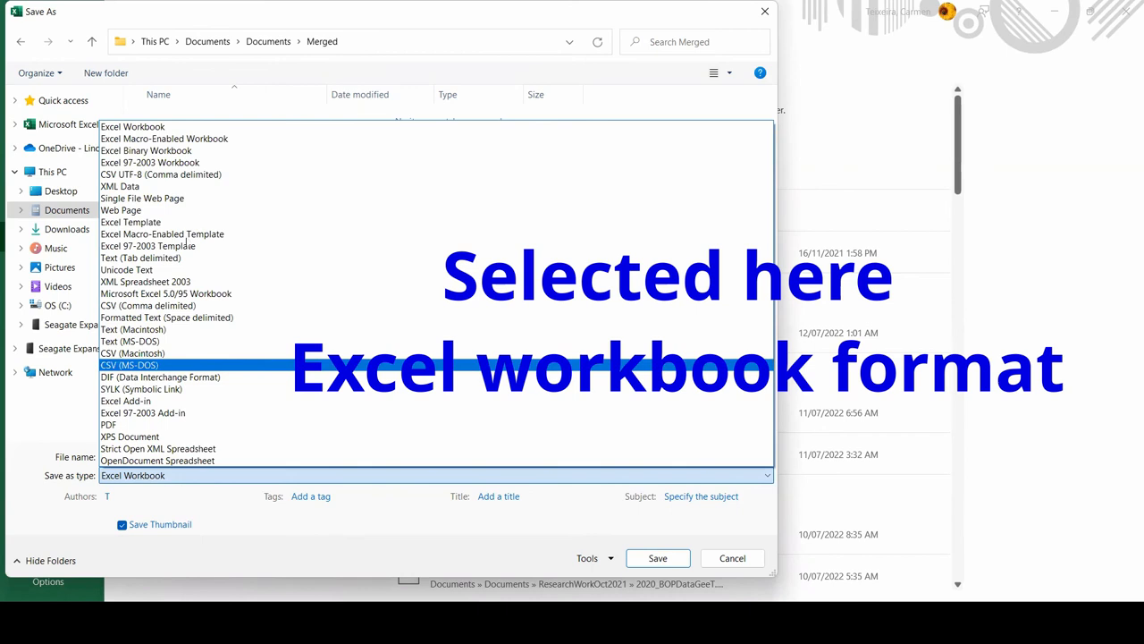
pyautogui.click(132, 476)
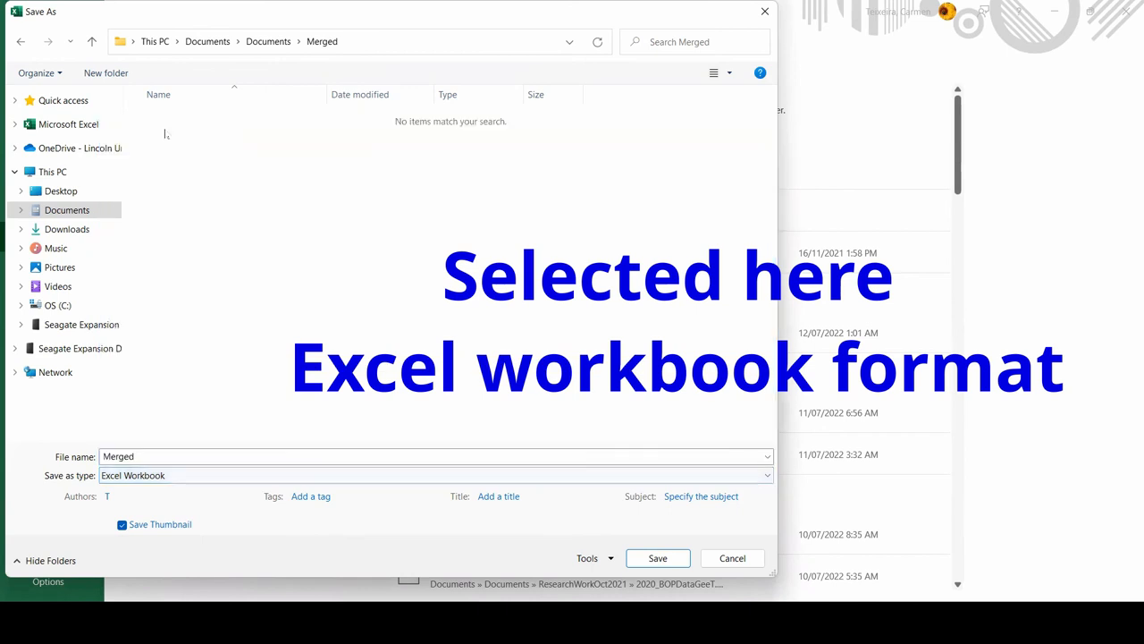
pyautogui.click(657, 558)
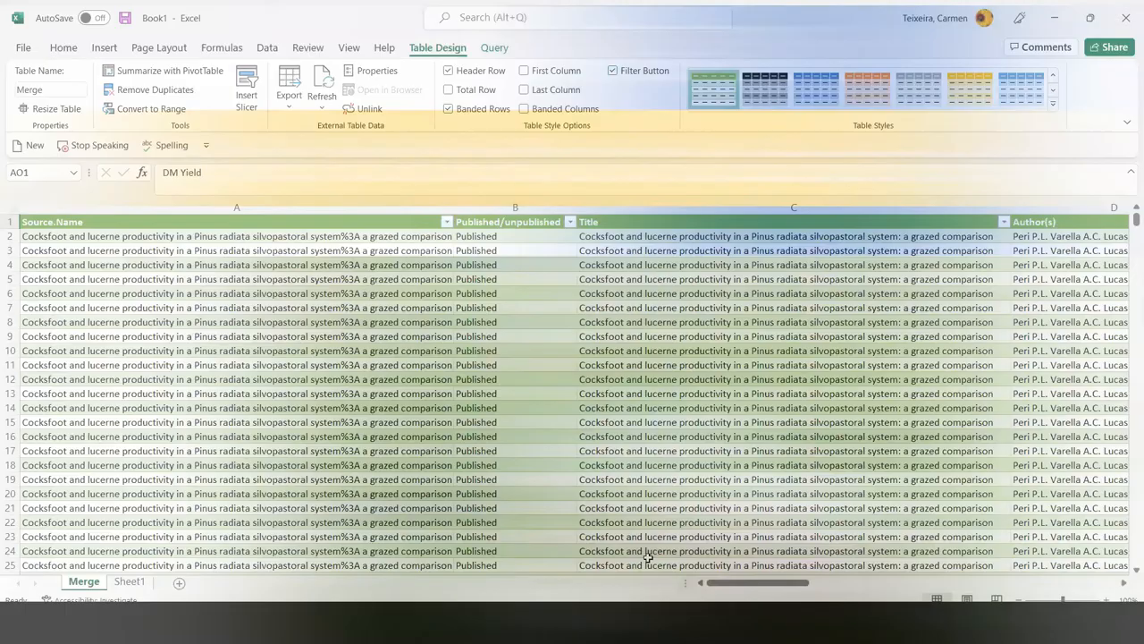